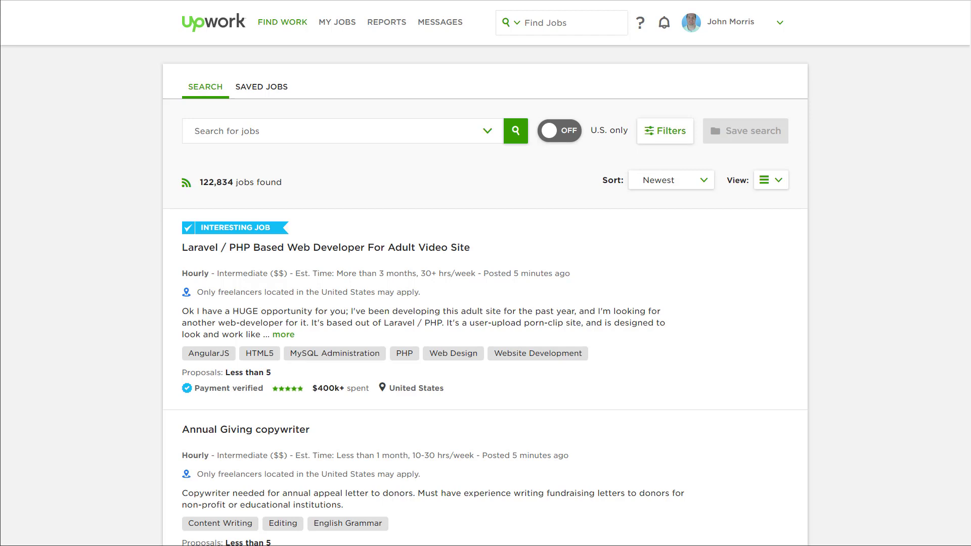
Search jobs for 'wordpress plugin' using the Recent Searches suggestion after typing 'wordp'
{"action": "left_click", "coordinate": [335, 131]}
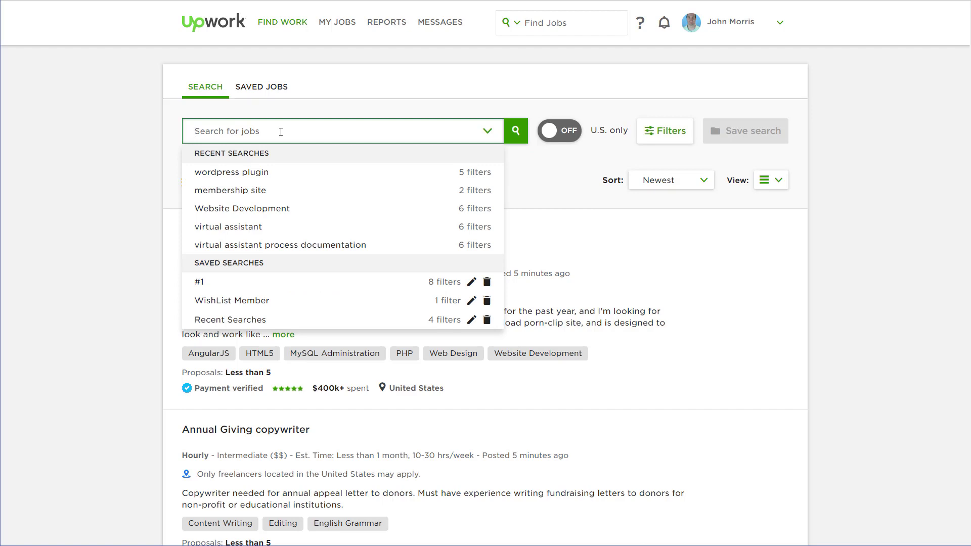
{"action": "type", "text": "wordp"}
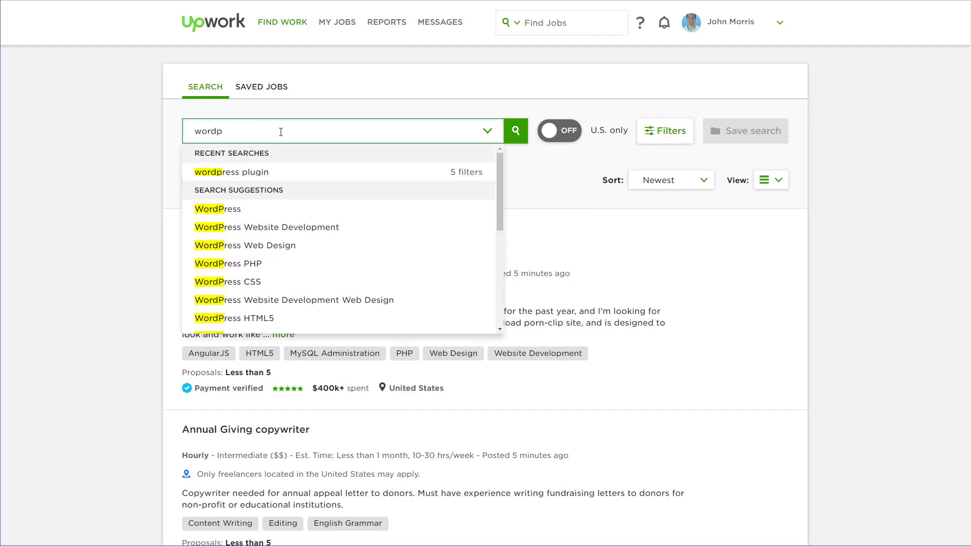
{"action": "left_click", "coordinate": [232, 172]}
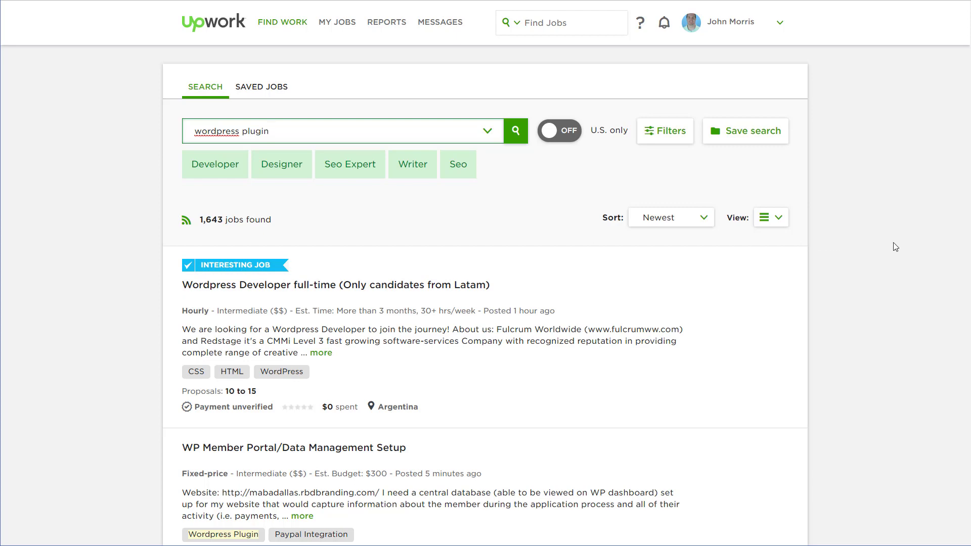
{"action": "scroll", "scroll_direction": "down", "scroll_amount": 3}
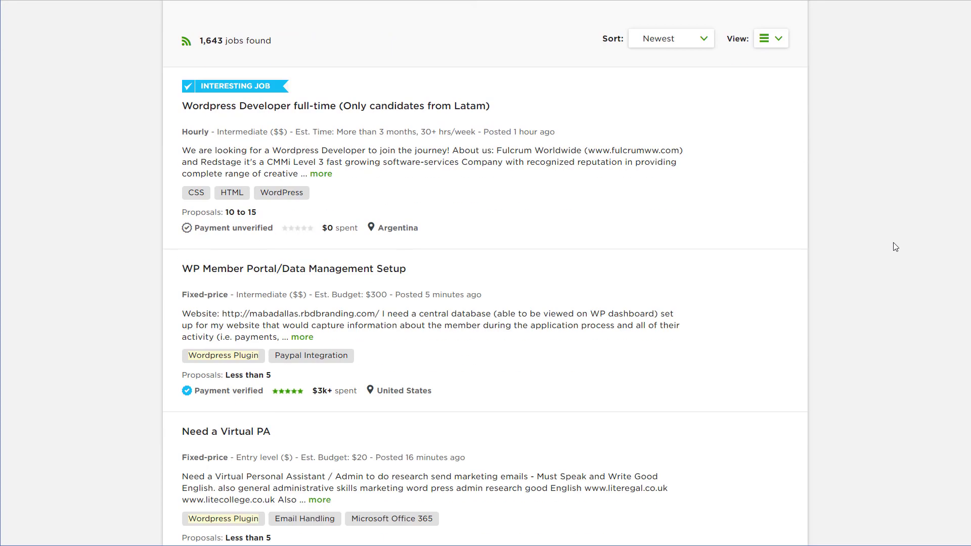
{"action": "scroll", "scroll_direction": "down", "scroll_amount": 3}
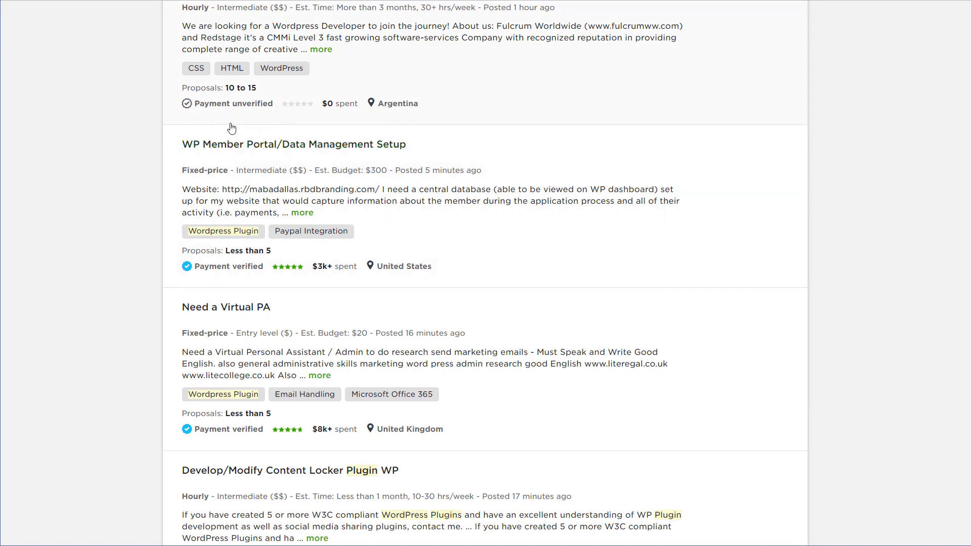
{"action": "mouse_move", "coordinate": [382, 145]}
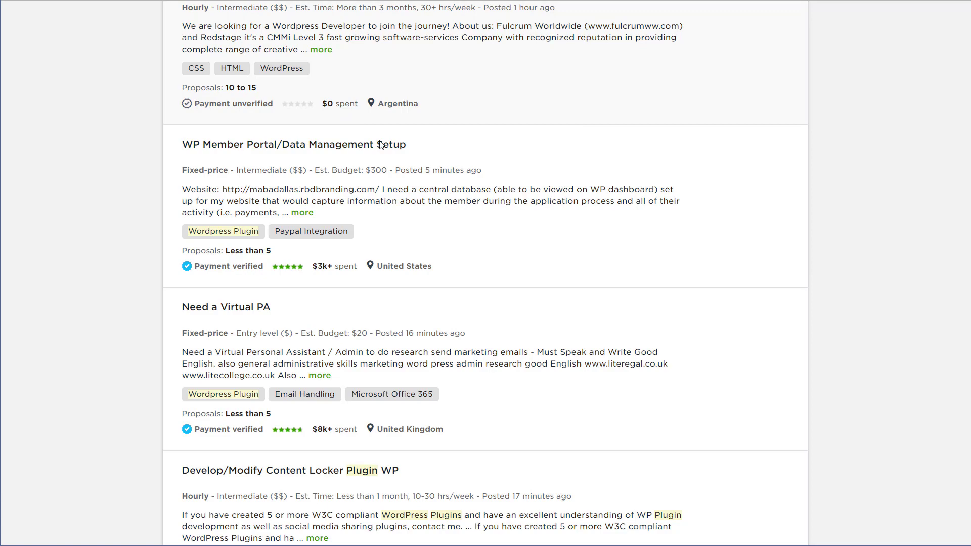
{"action": "scroll", "scroll_direction": "down", "scroll_amount": 3}
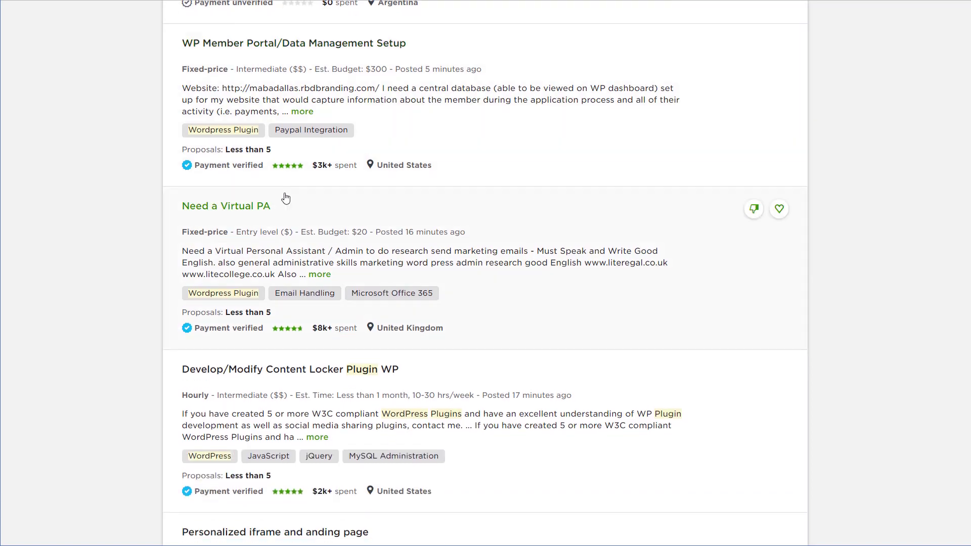
{"action": "scroll", "scroll_direction": "down", "scroll_amount": 3}
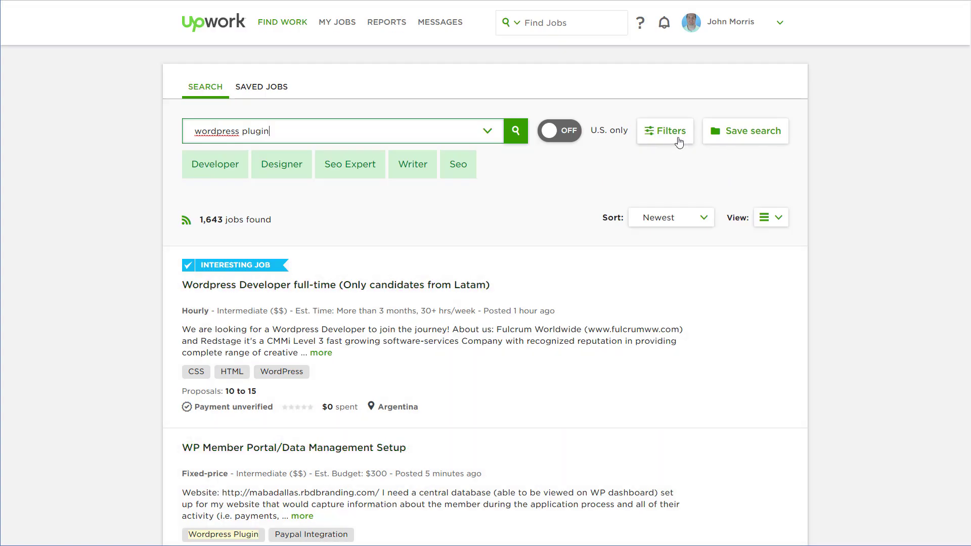
Filter to payment-verified clients with 1 to 9 or 10+ hires
{"action": "left_click", "coordinate": [664, 131]}
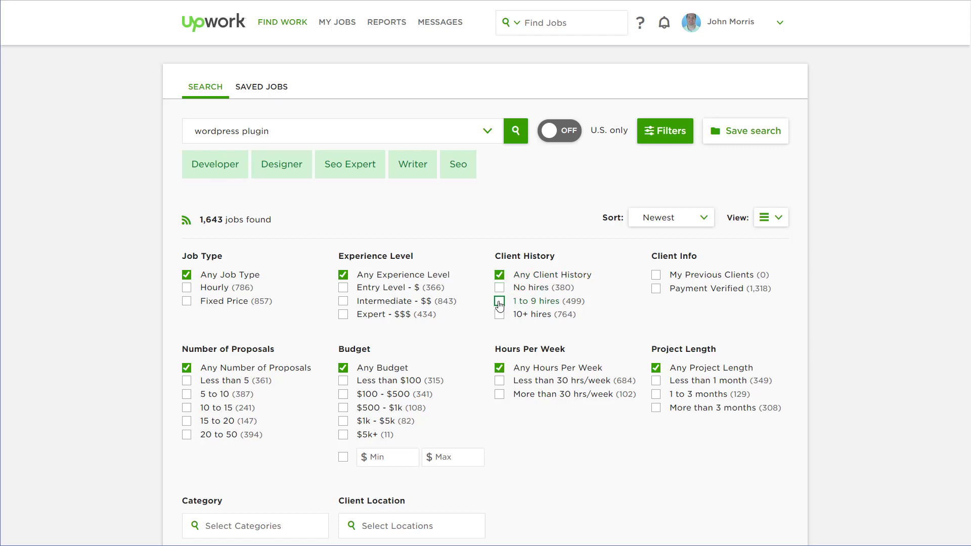
{"action": "left_click", "coordinate": [499, 304]}
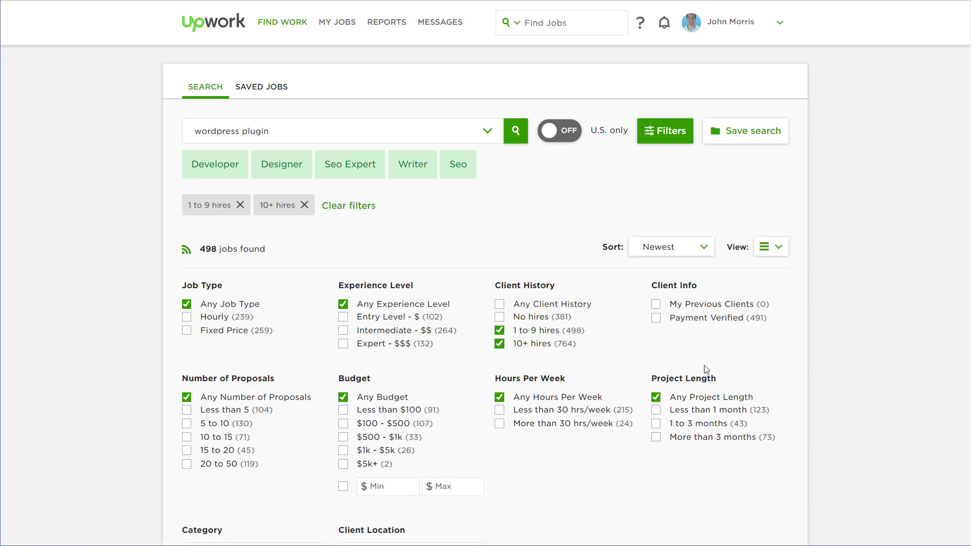
{"action": "left_click", "coordinate": [656, 317]}
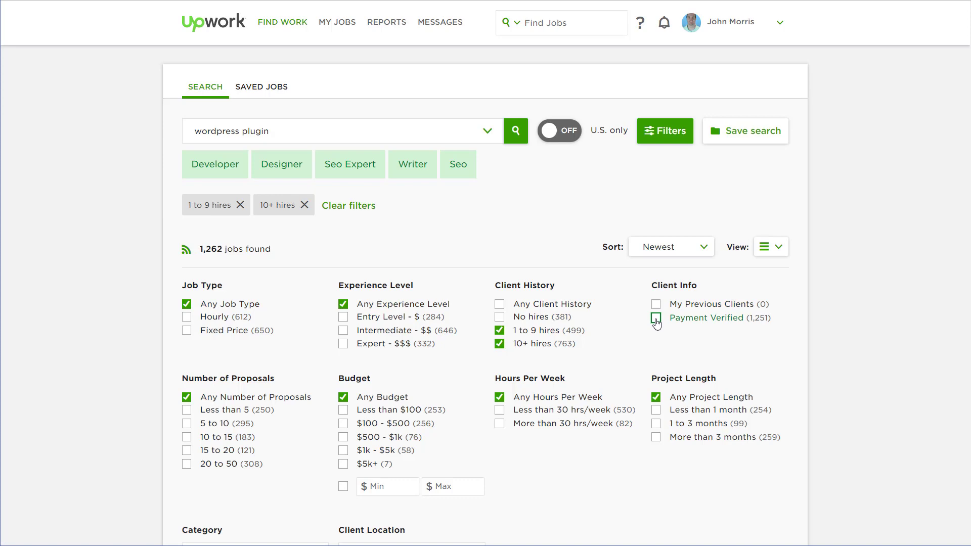
{"action": "left_click", "coordinate": [655, 318]}
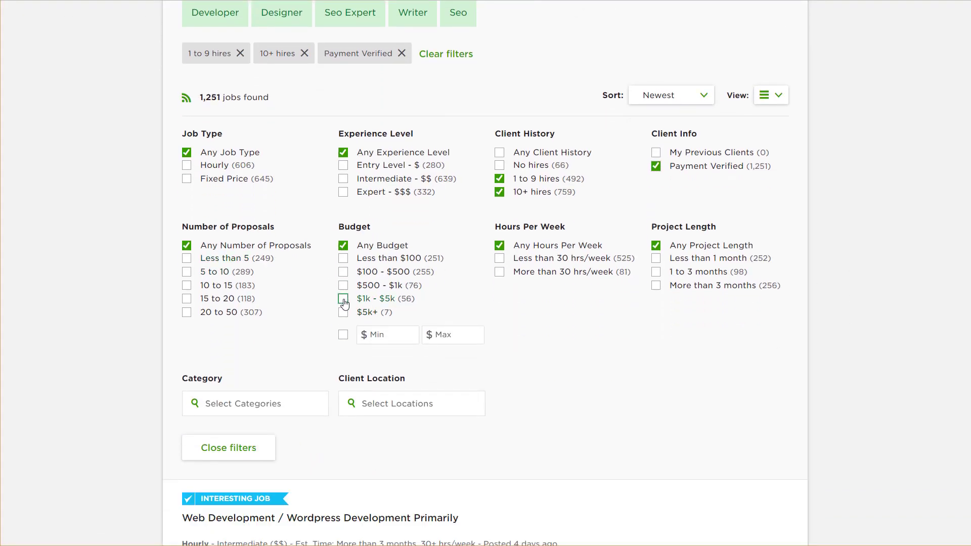
Add the $1k - $5k and $5k+ budget filters, leaving 669 jobs
{"action": "left_click", "coordinate": [343, 298]}
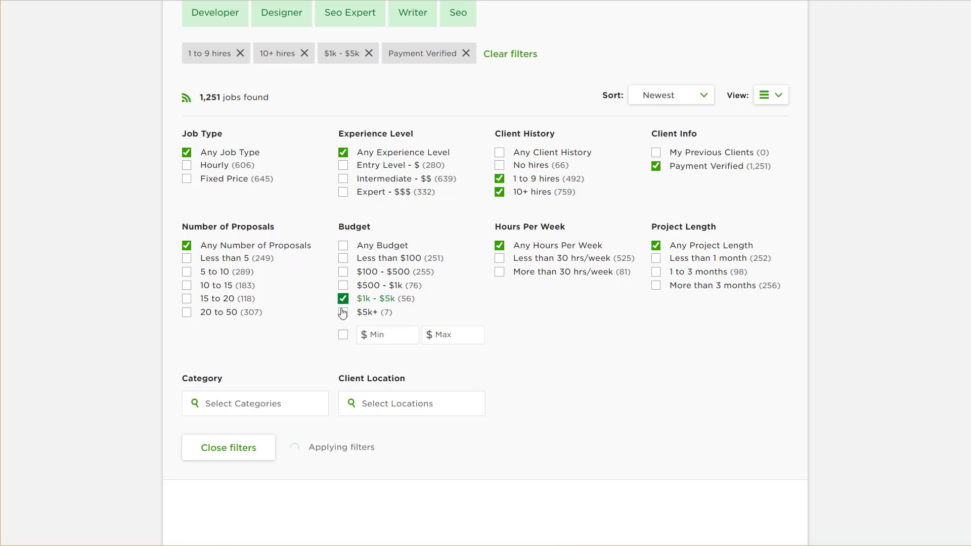
{"action": "left_click", "coordinate": [343, 299]}
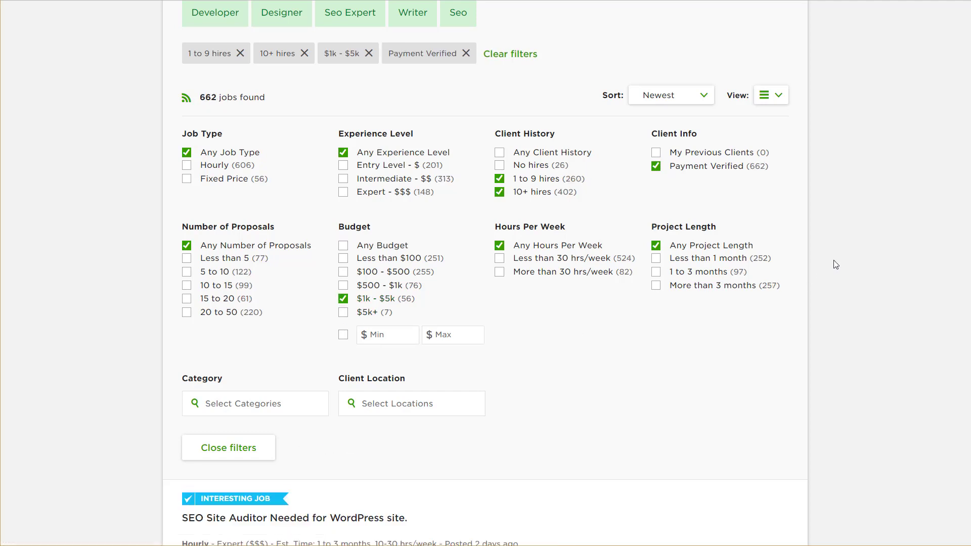
{"action": "left_click", "coordinate": [343, 312]}
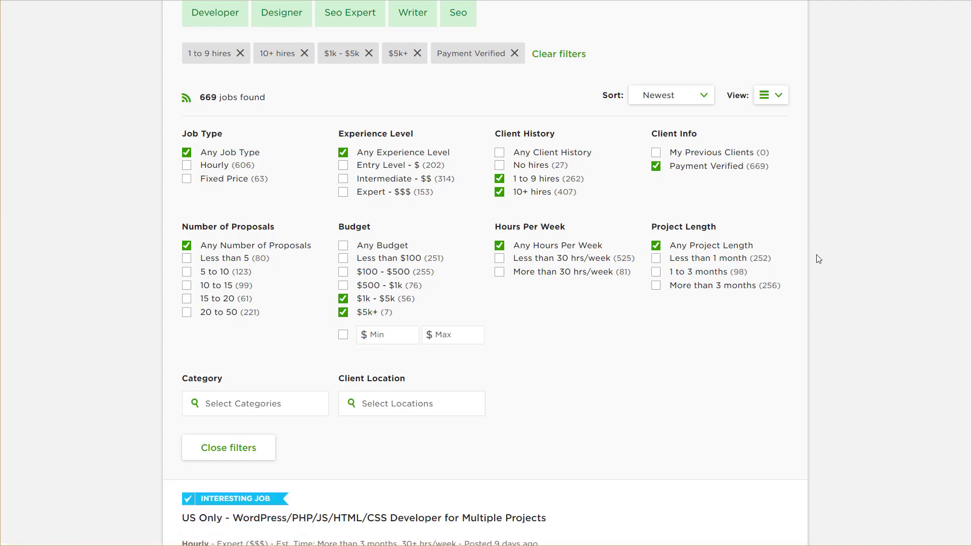
{"action": "mouse_move", "coordinate": [694, 258]}
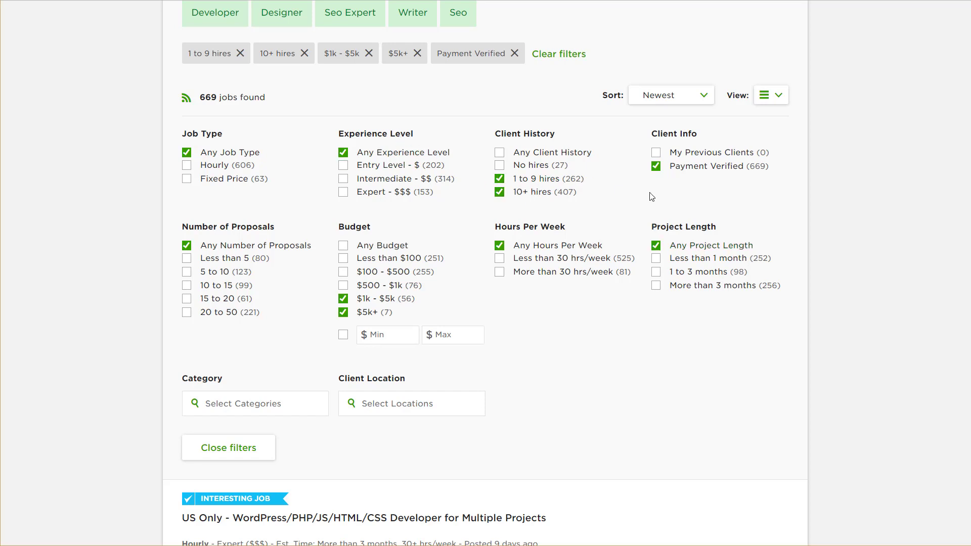
{"action": "mouse_move", "coordinate": [536, 186]}
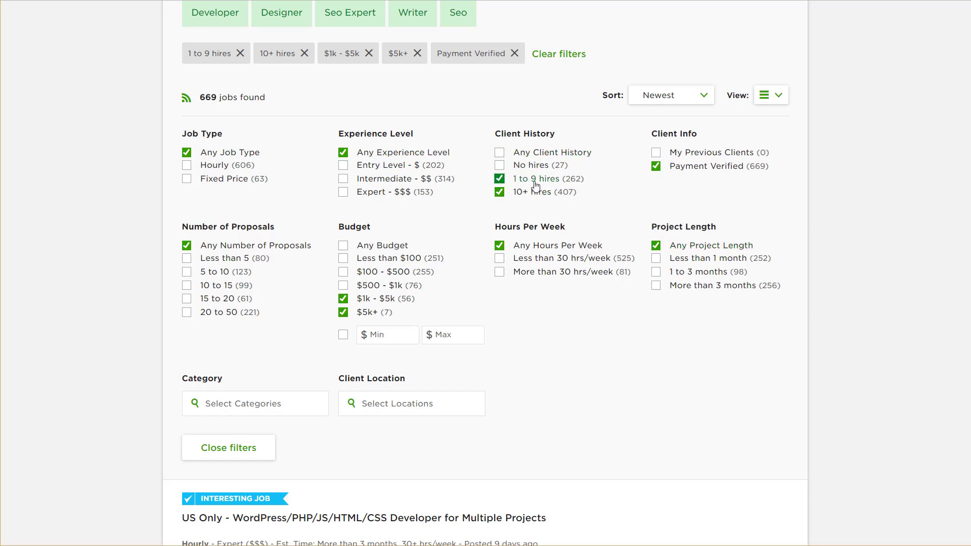
{"action": "mouse_move", "coordinate": [657, 214]}
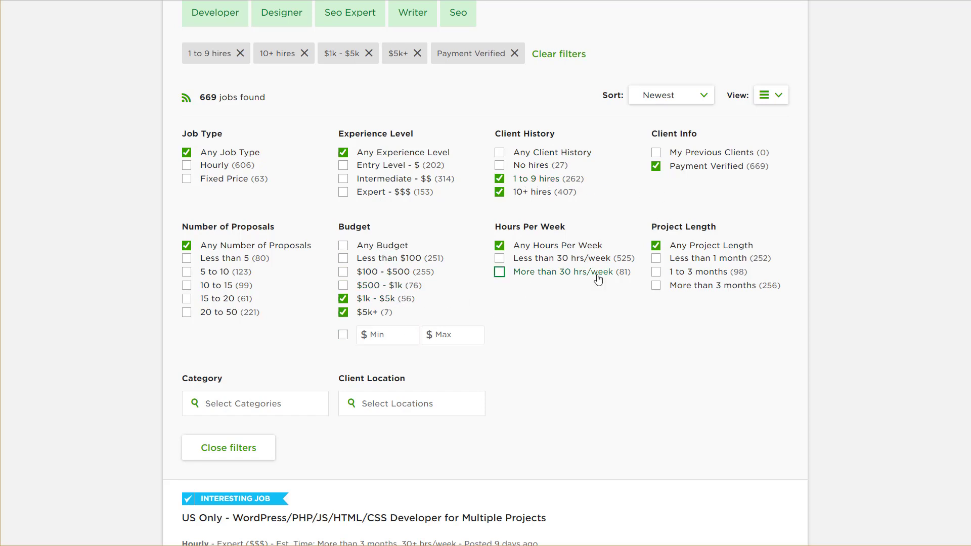
{"action": "left_click", "coordinate": [499, 271]}
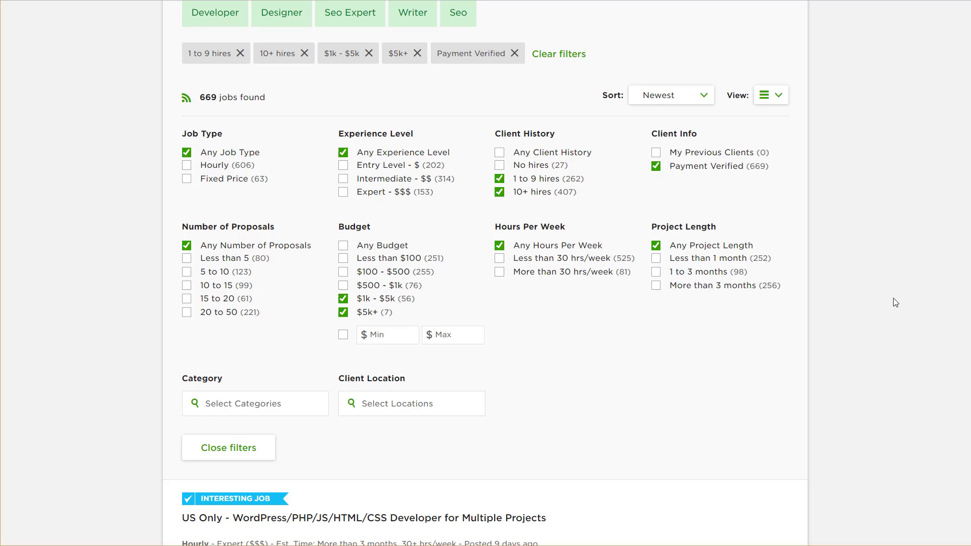
{"action": "mouse_move", "coordinate": [882, 309]}
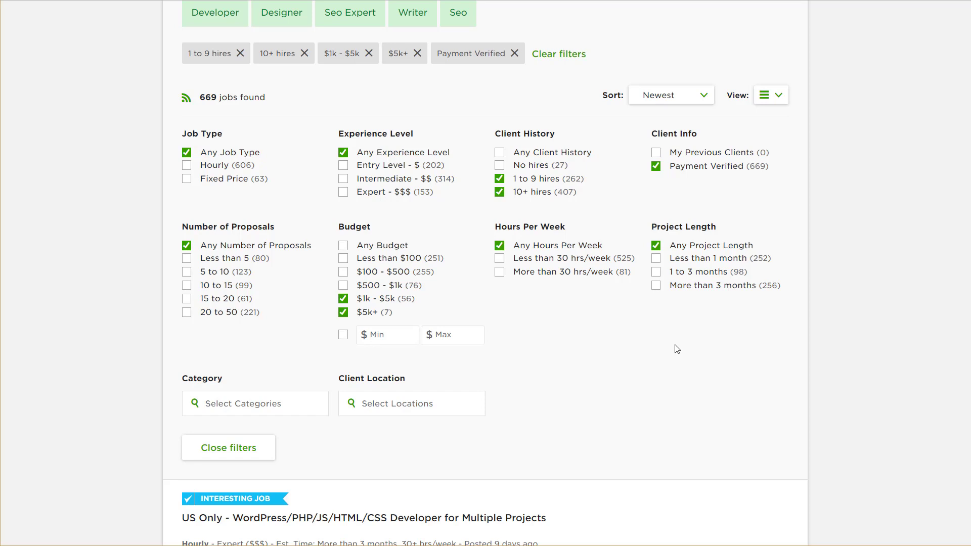
{"action": "mouse_move", "coordinate": [677, 335]}
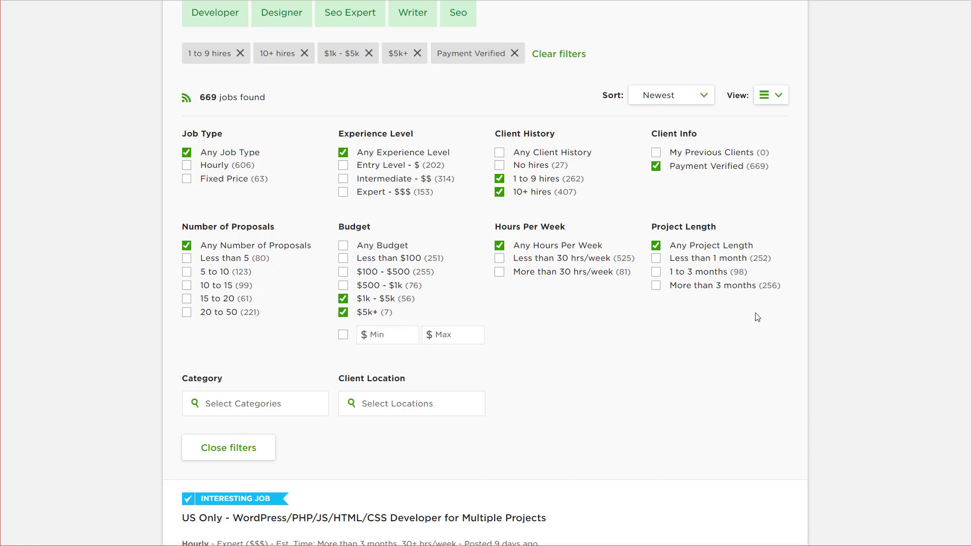
{"action": "scroll", "scroll_direction": "down", "scroll_amount": 3}
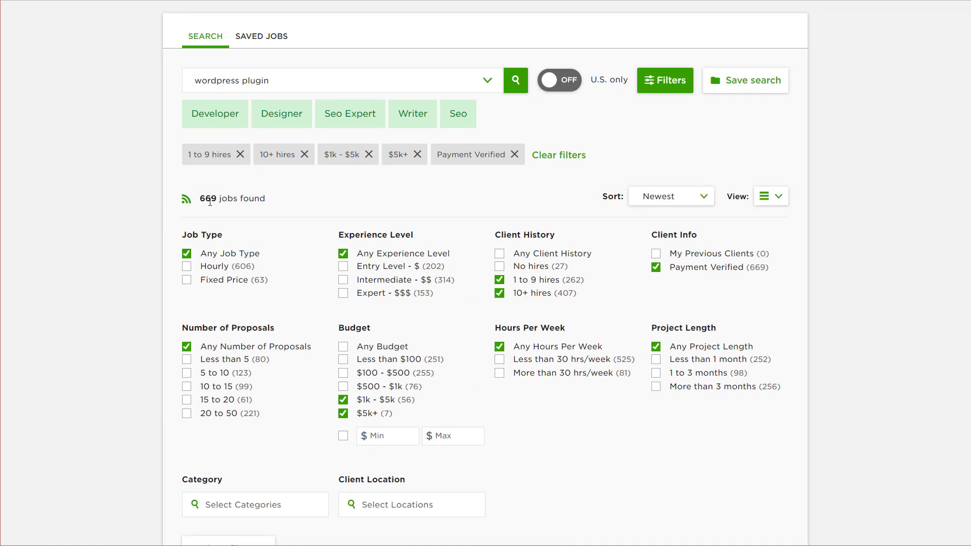
Scroll down the results past the filters toward the US Only WordPress/PHP/JS/HTML/CSS Developer job
{"action": "scroll", "scroll_direction": "down", "scroll_amount": 3}
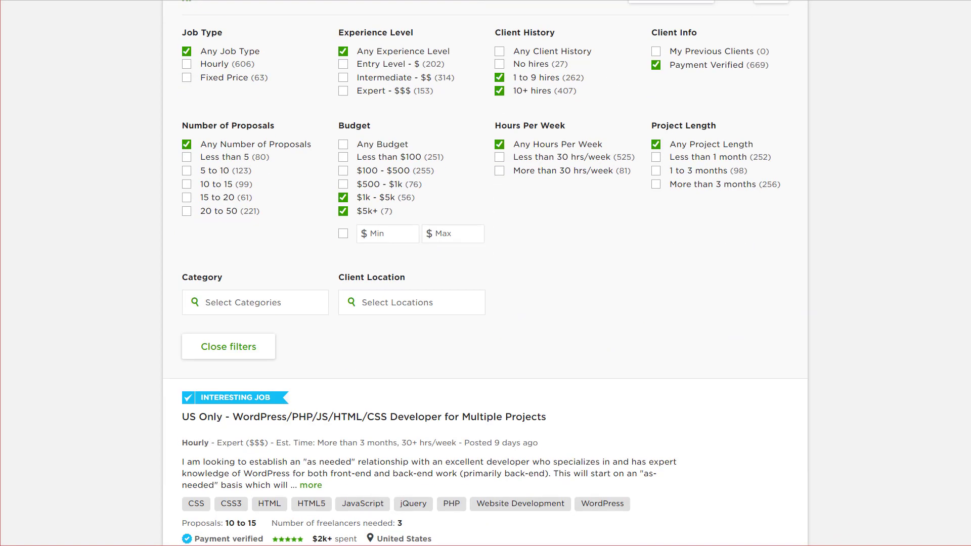
{"action": "scroll", "scroll_direction": "down", "scroll_amount": 3}
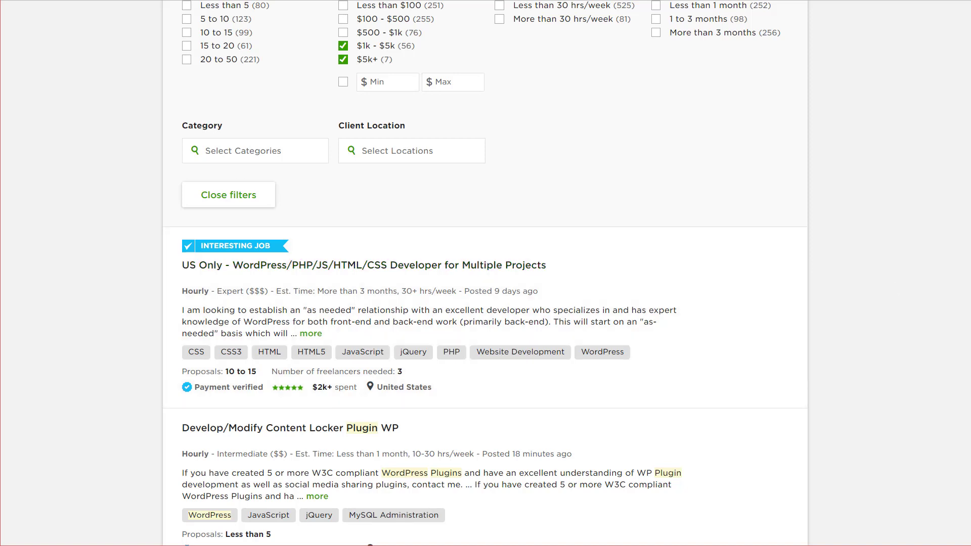
{"action": "mouse_move", "coordinate": [881, 330]}
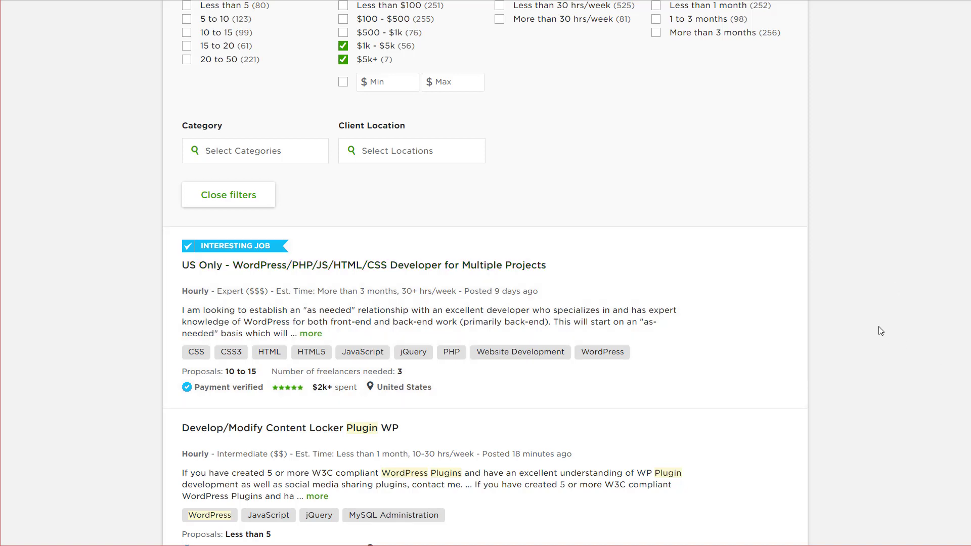
{"action": "mouse_move", "coordinate": [872, 316]}
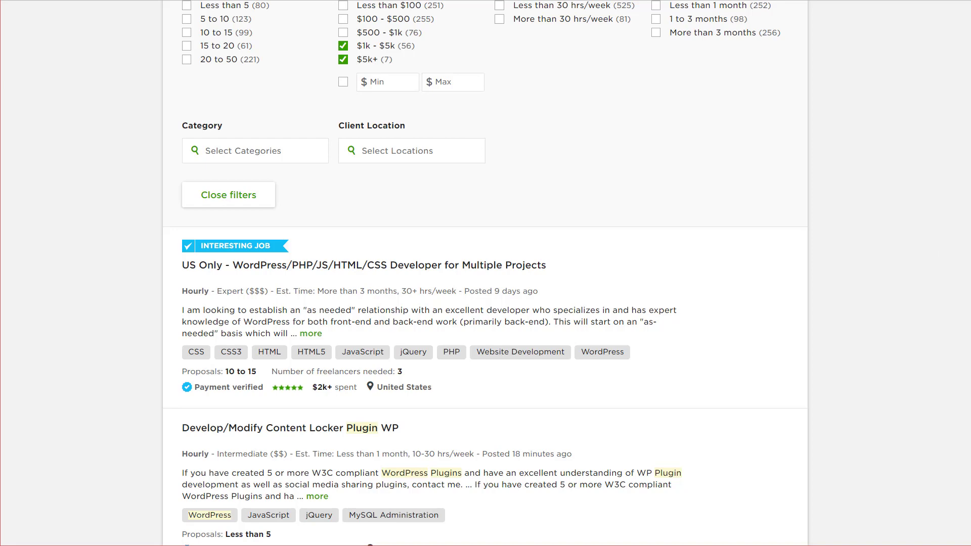
{"action": "scroll", "scroll_direction": "down", "scroll_amount": 3}
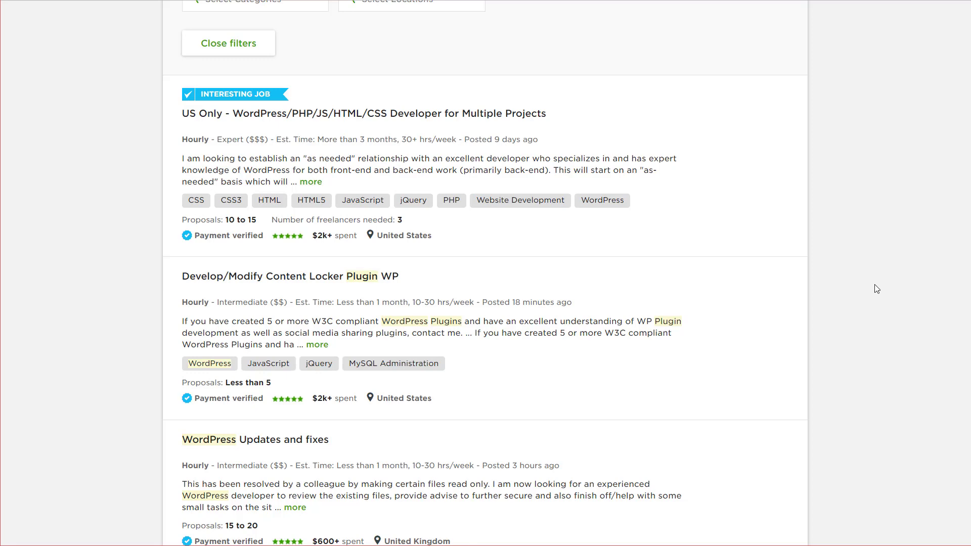
{"action": "mouse_move", "coordinate": [845, 291]}
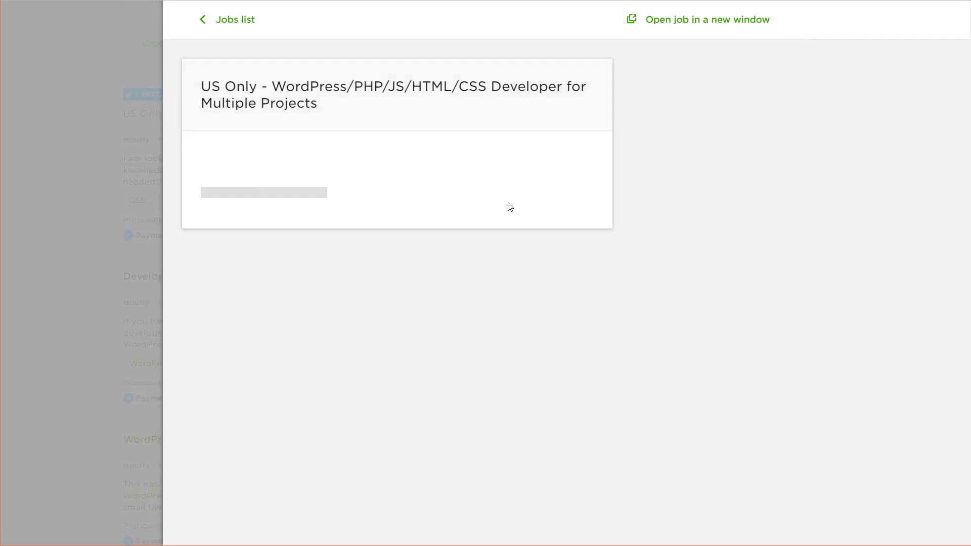
{"action": "scroll", "scroll_direction": "down", "scroll_amount": 3}
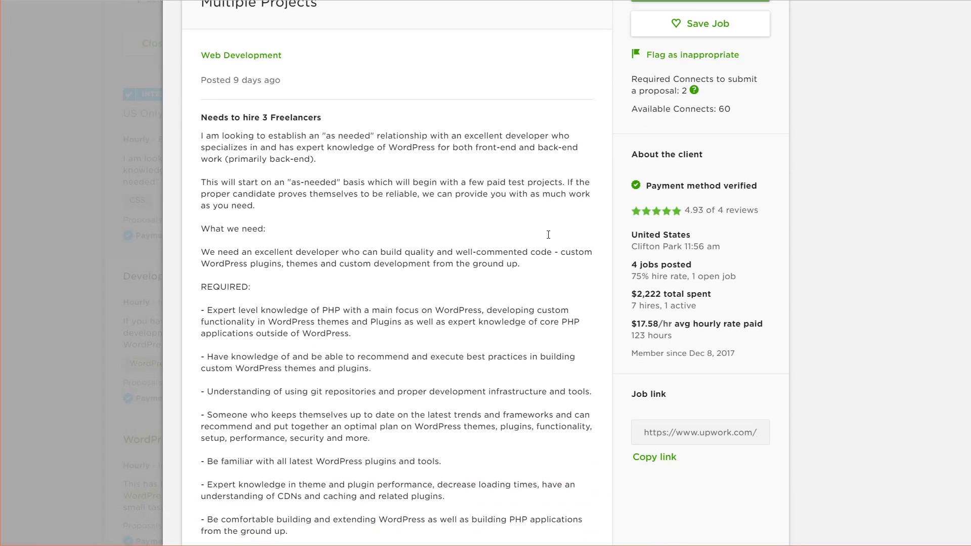